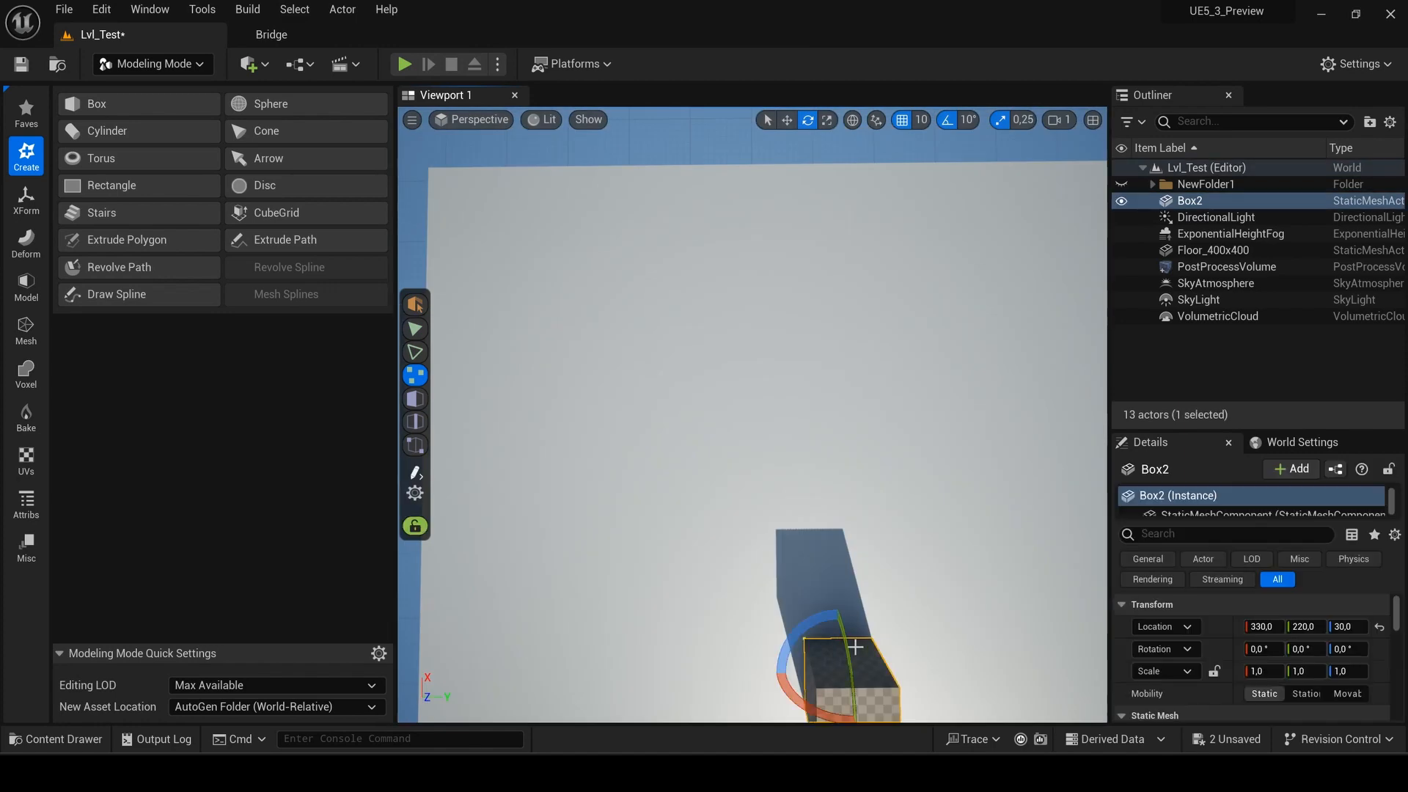
Preview the spline as a revolved mesh swept about 295.7 degrees.
{"action": "left_click", "coordinate": [288, 267]}
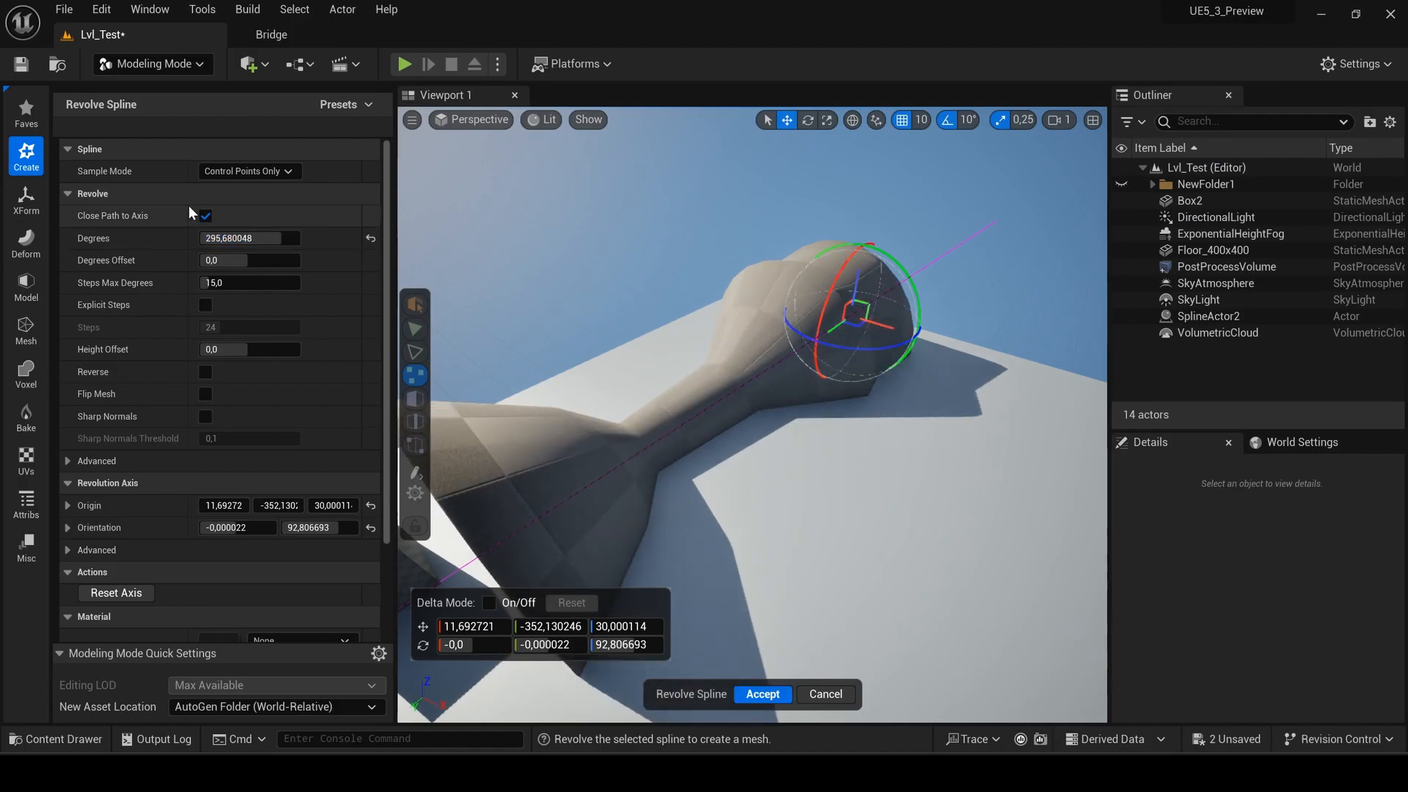
Switch the editor to Modeling mode and browse the shape and creation tools.
{"action": "left_click", "coordinate": [153, 64]}
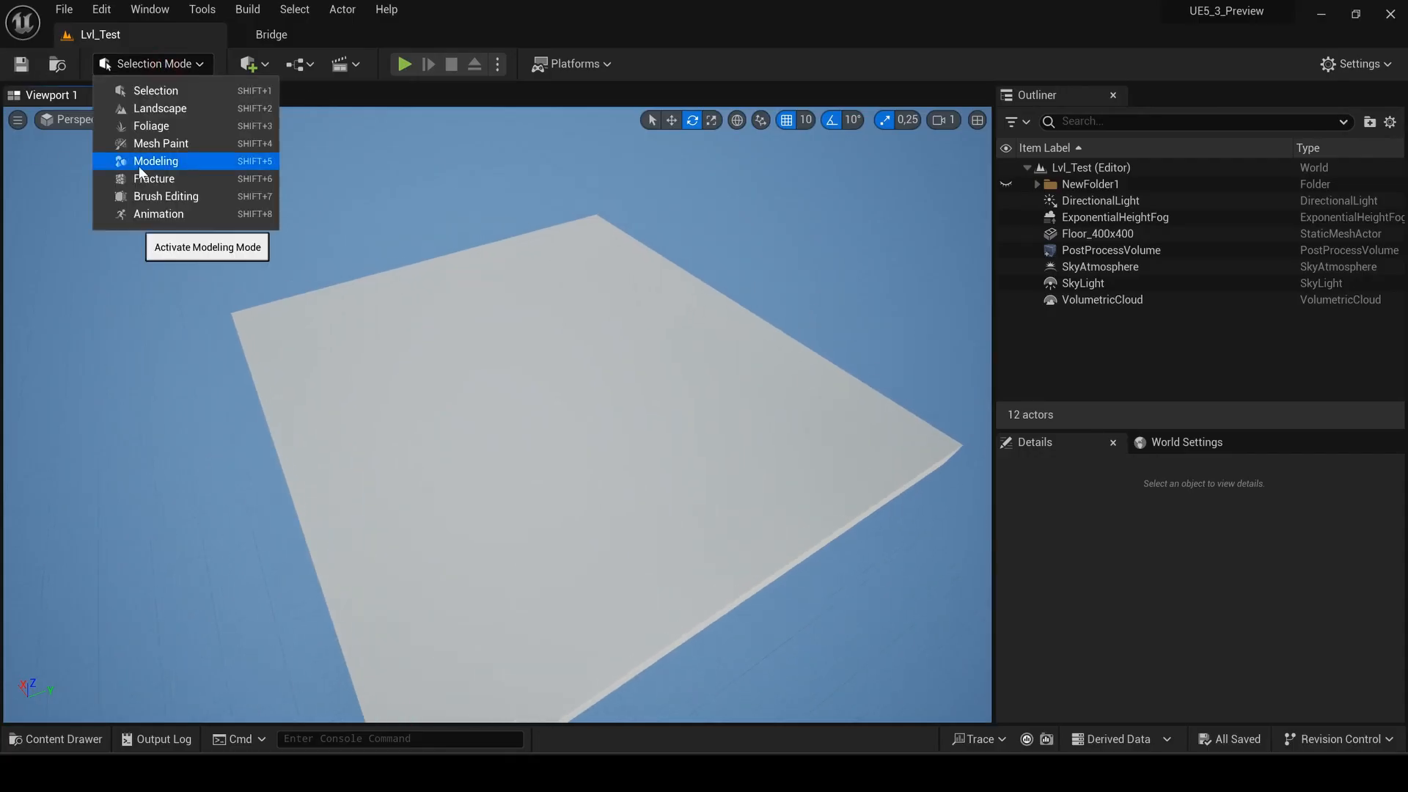
{"action": "left_click", "coordinate": [155, 161]}
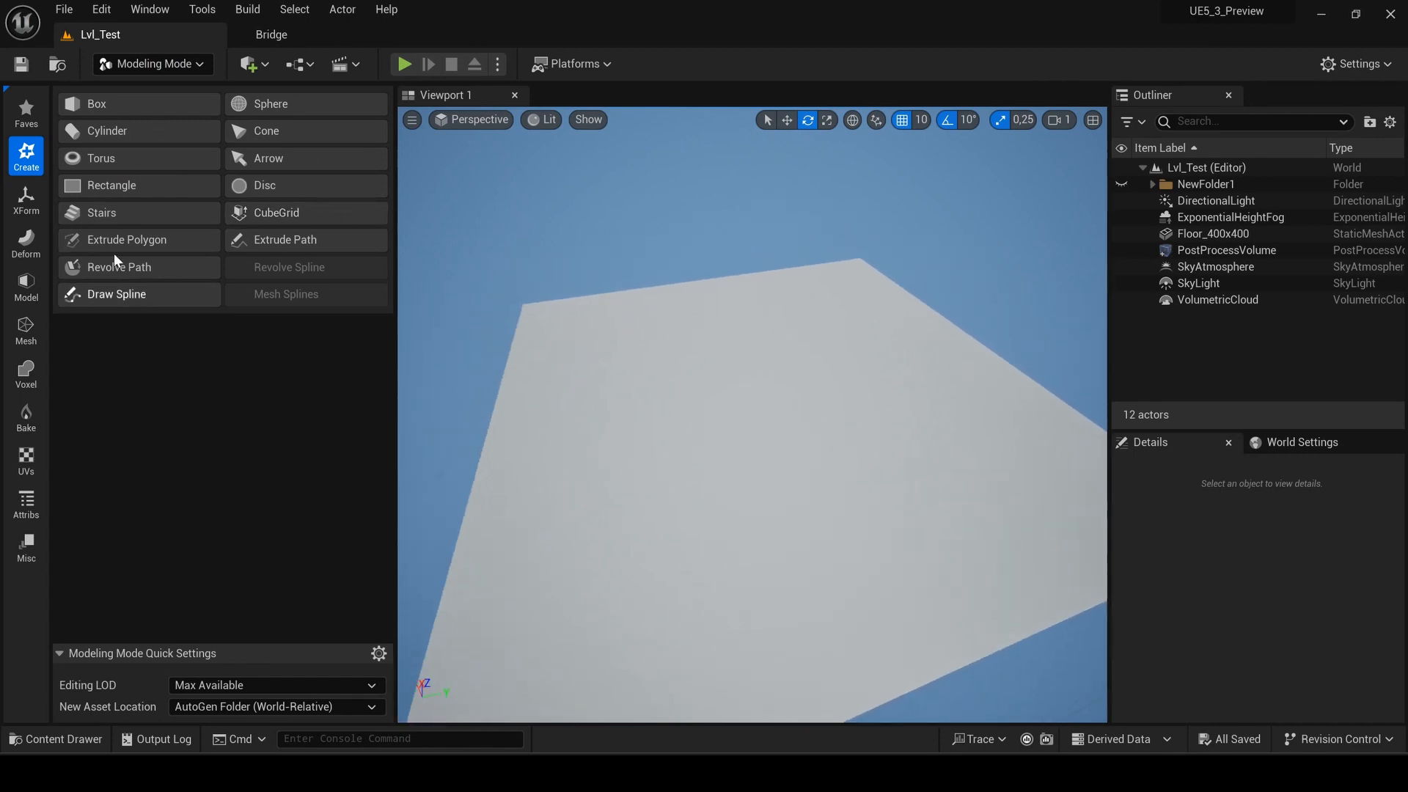
{"action": "left_click", "coordinate": [25, 285]}
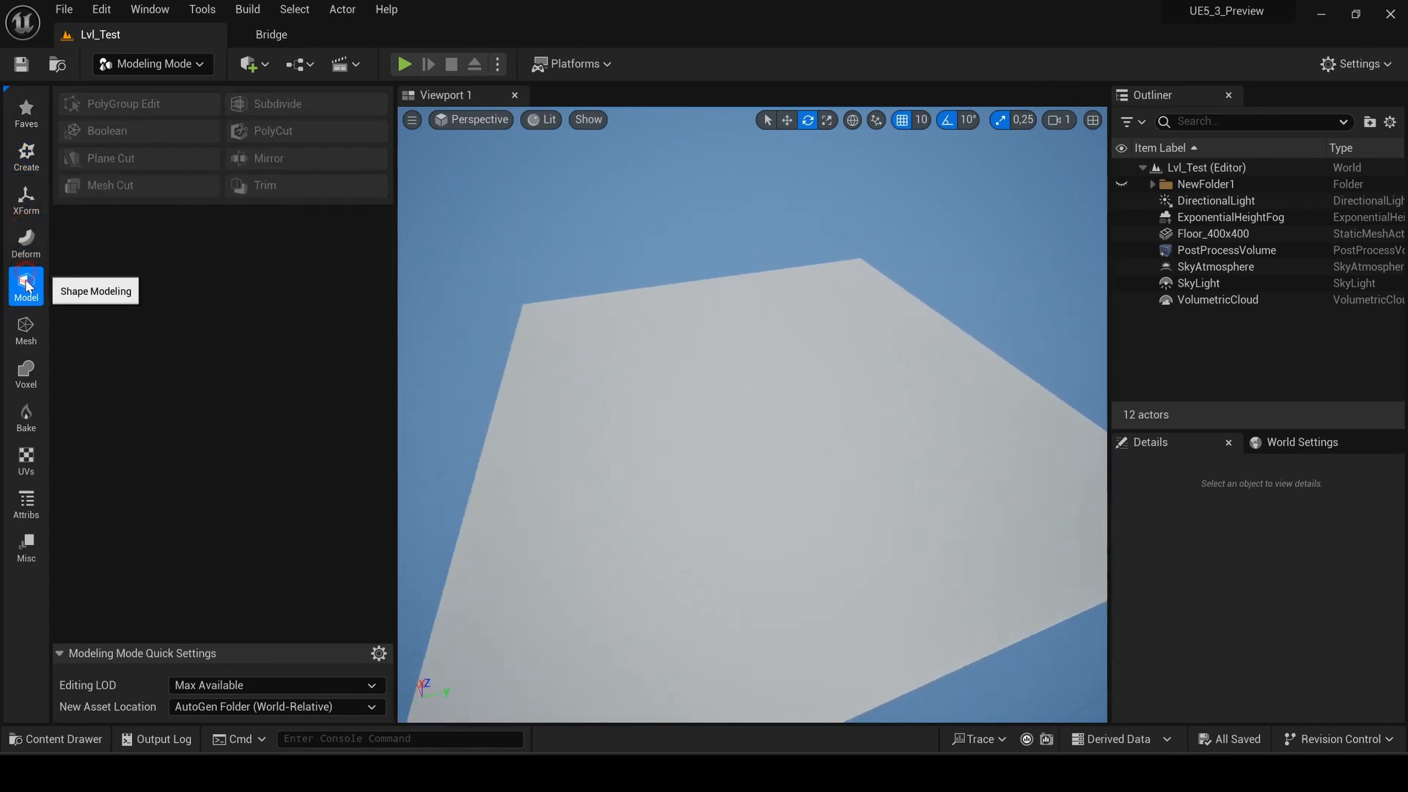
{"action": "left_click", "coordinate": [26, 415]}
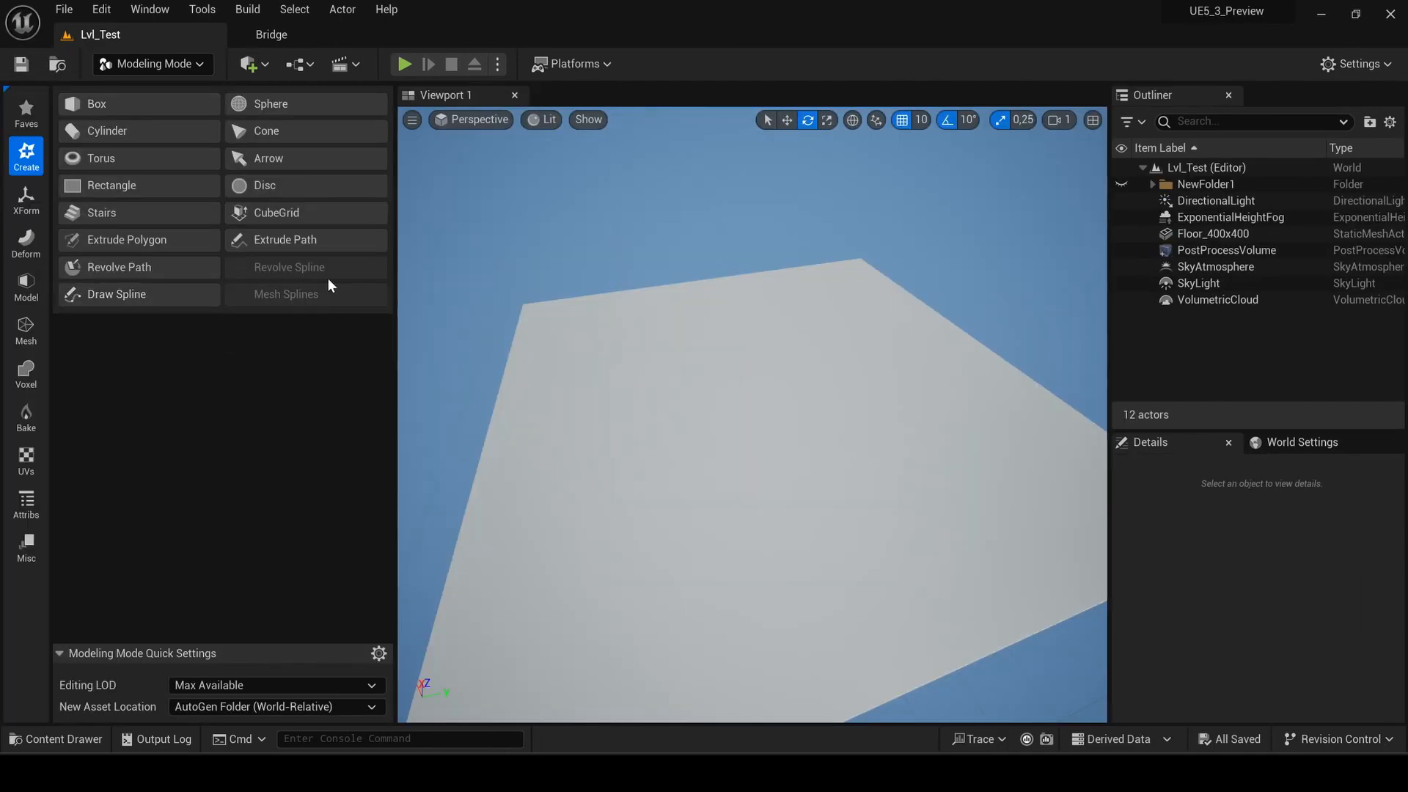
{"action": "mouse_move", "coordinate": [121, 107]}
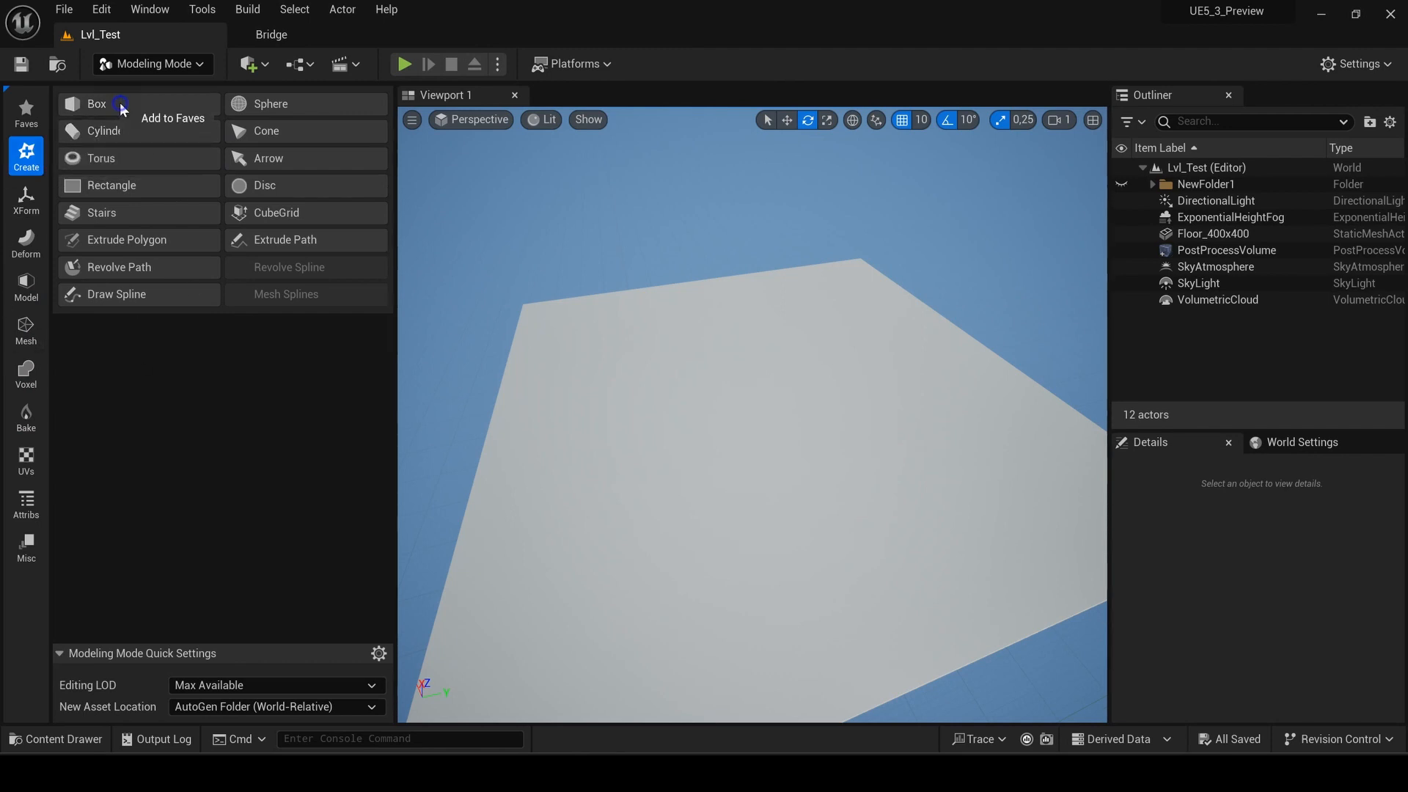
{"action": "mouse_move", "coordinate": [97, 103]}
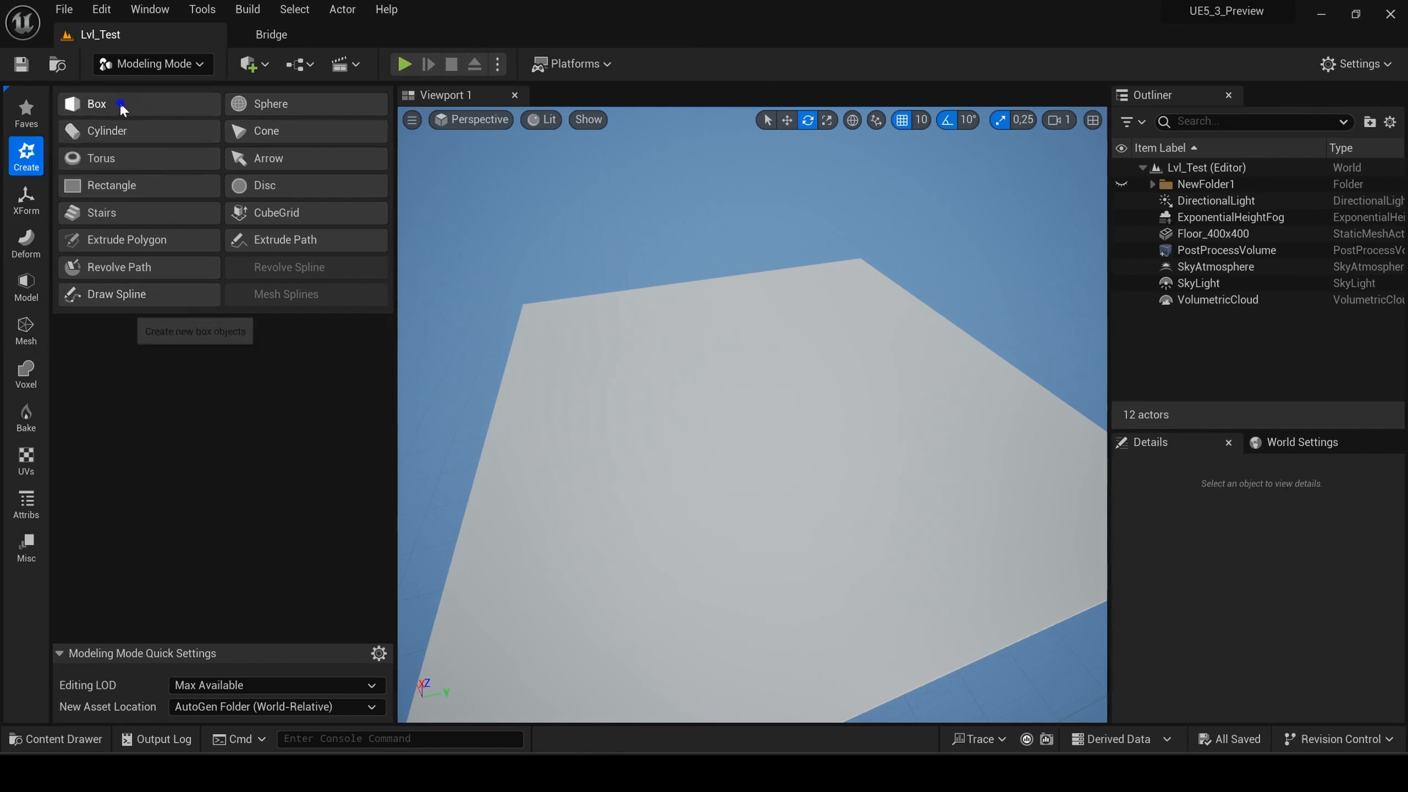
{"action": "mouse_move", "coordinate": [27, 130]}
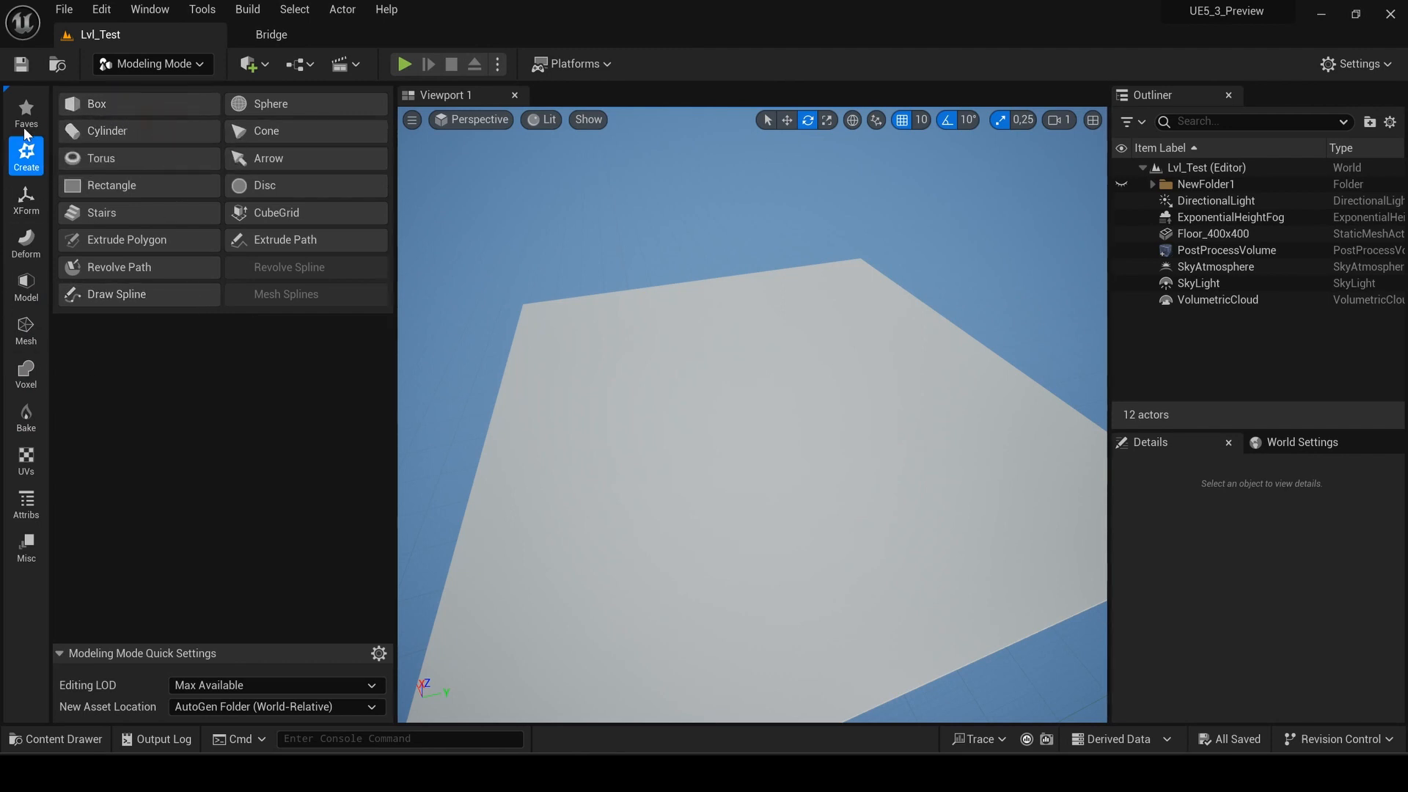
Check the Box tool under favourites, then show the transform tools.
{"action": "left_click", "coordinate": [25, 112]}
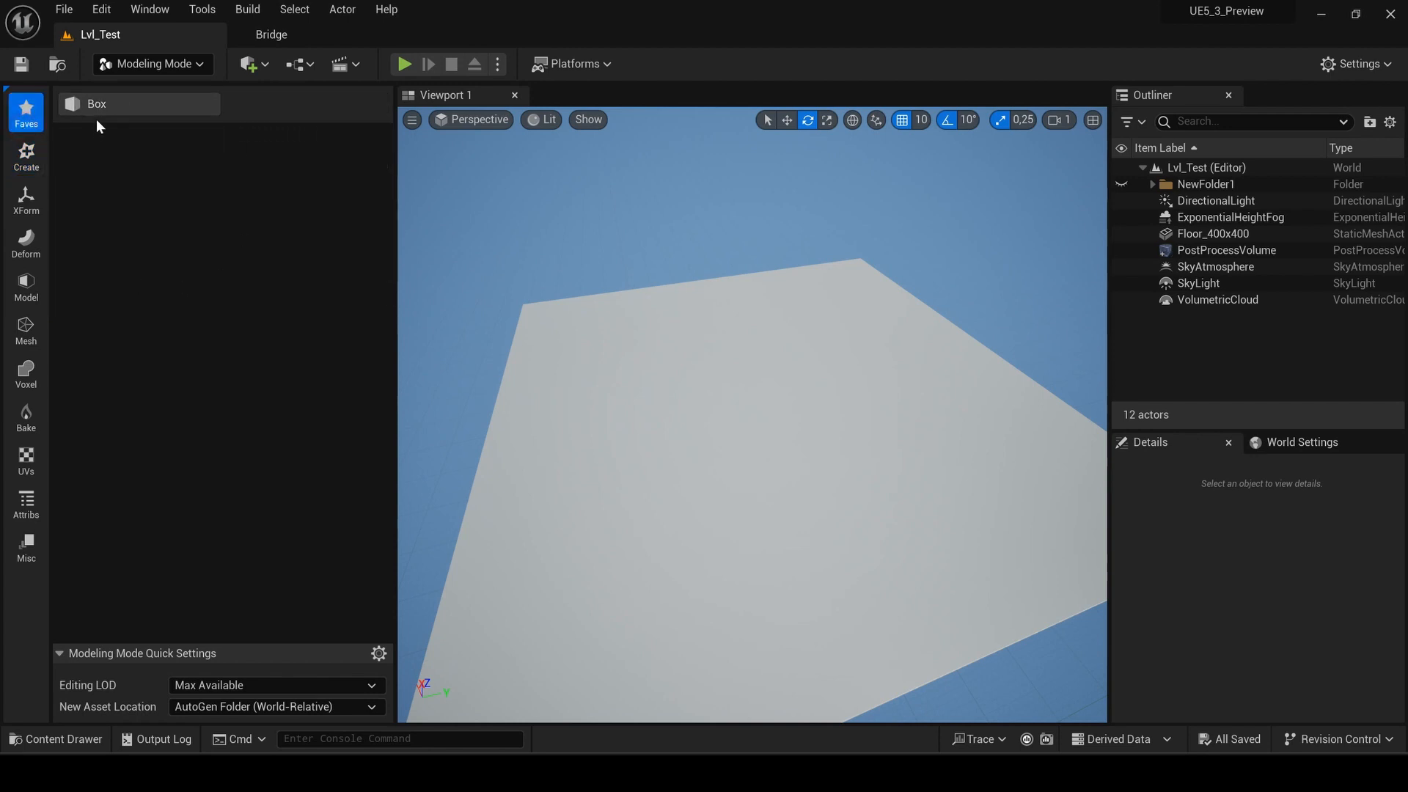
{"action": "left_click", "coordinate": [25, 199]}
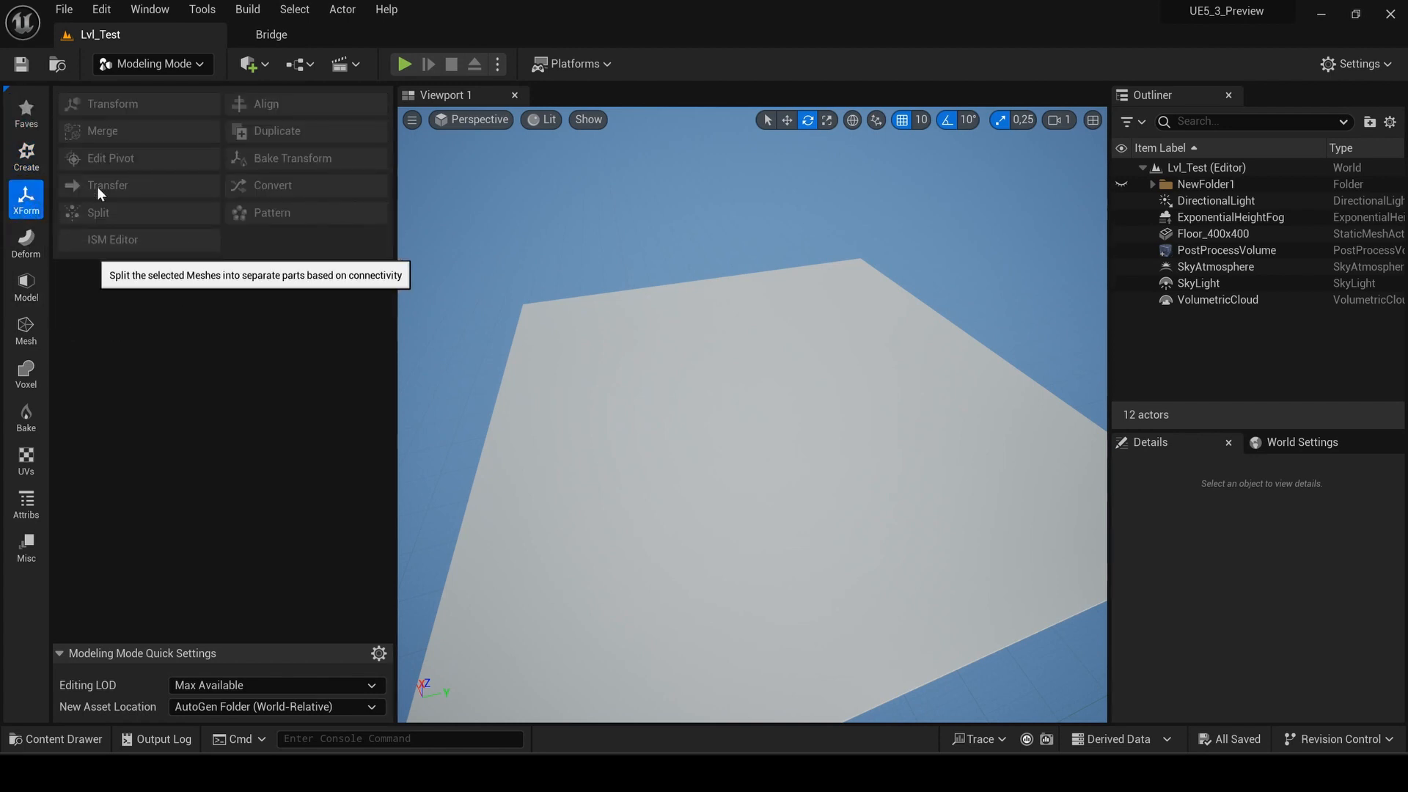
{"action": "left_click", "coordinate": [27, 152]}
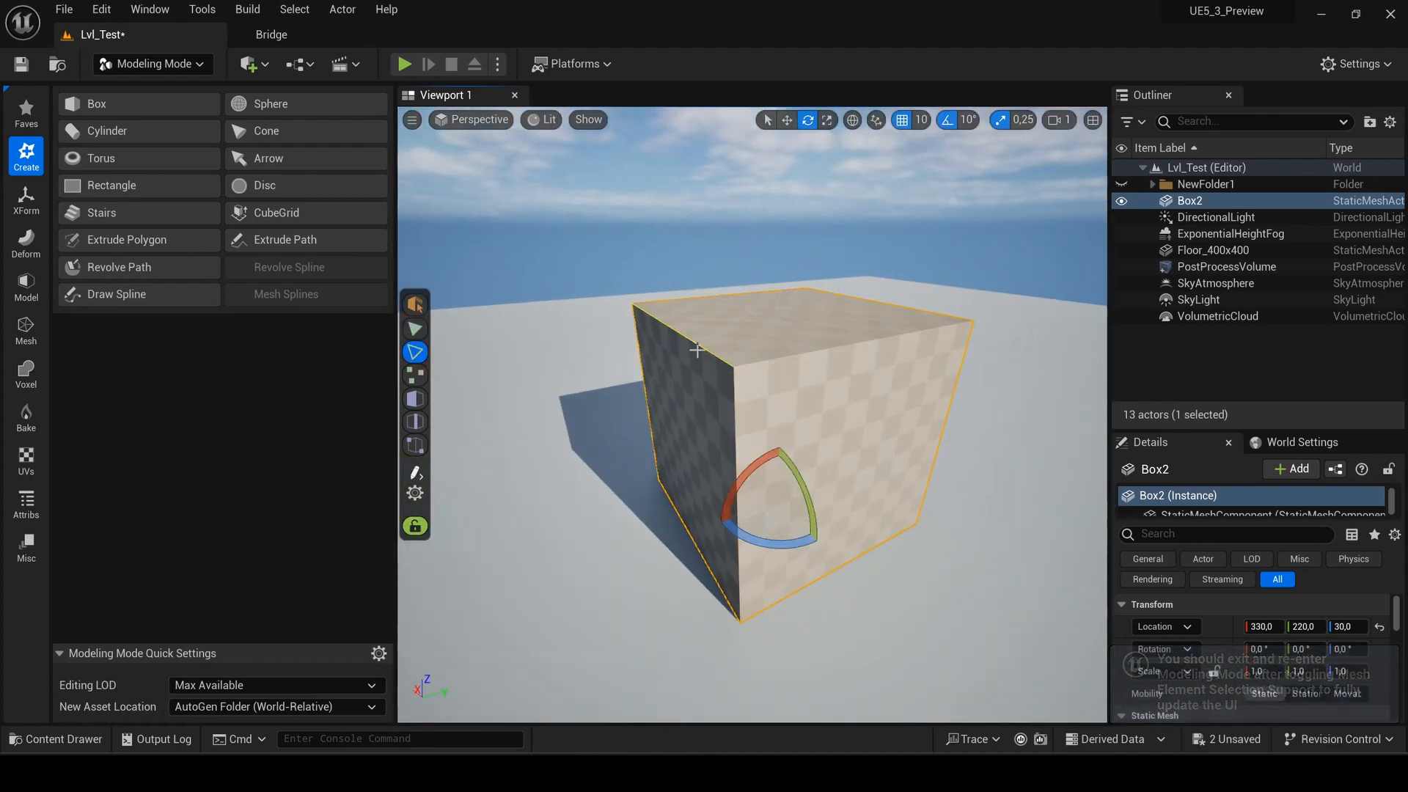
Select Box2's top edge, then switch to vertex selection.
{"action": "left_click", "coordinate": [415, 371]}
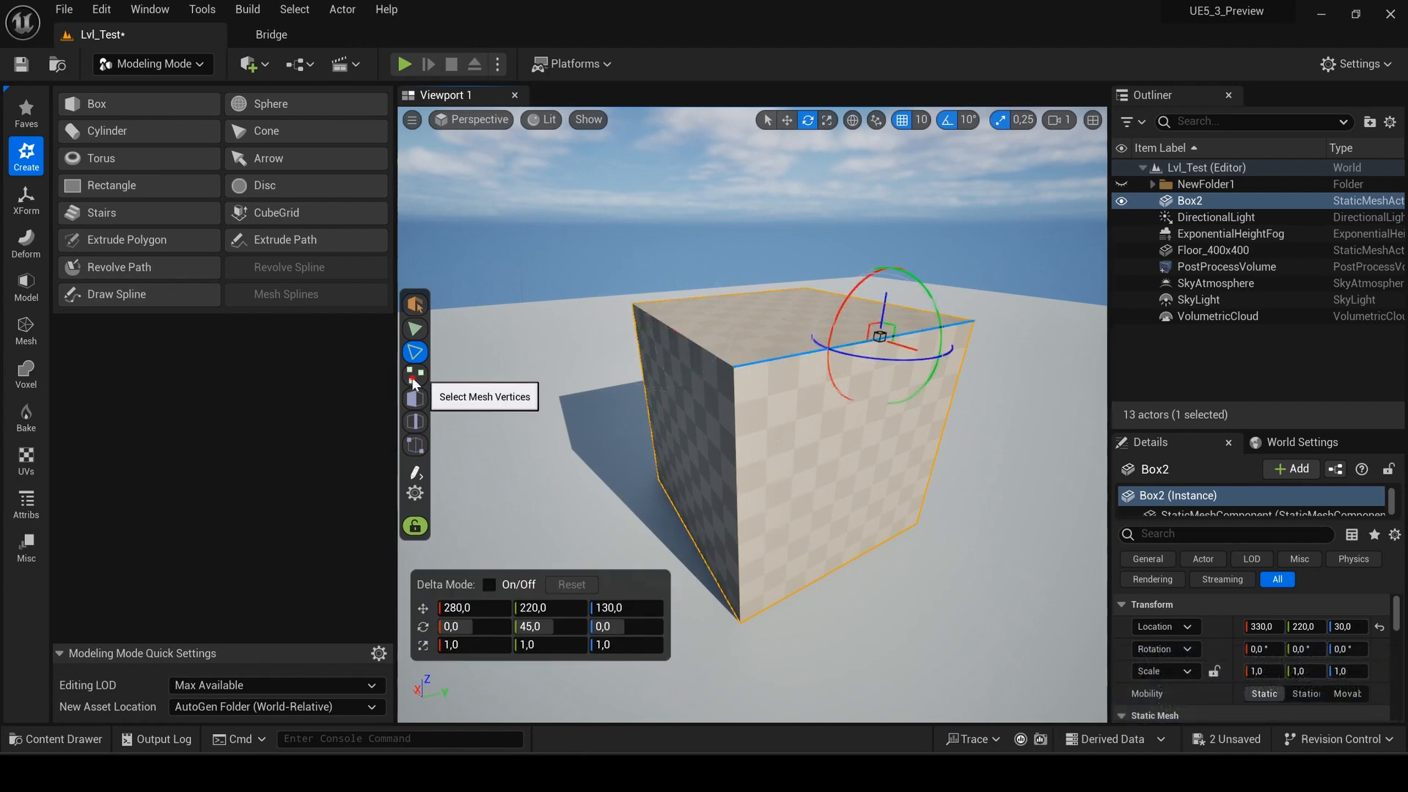
{"action": "left_click", "coordinate": [116, 295]}
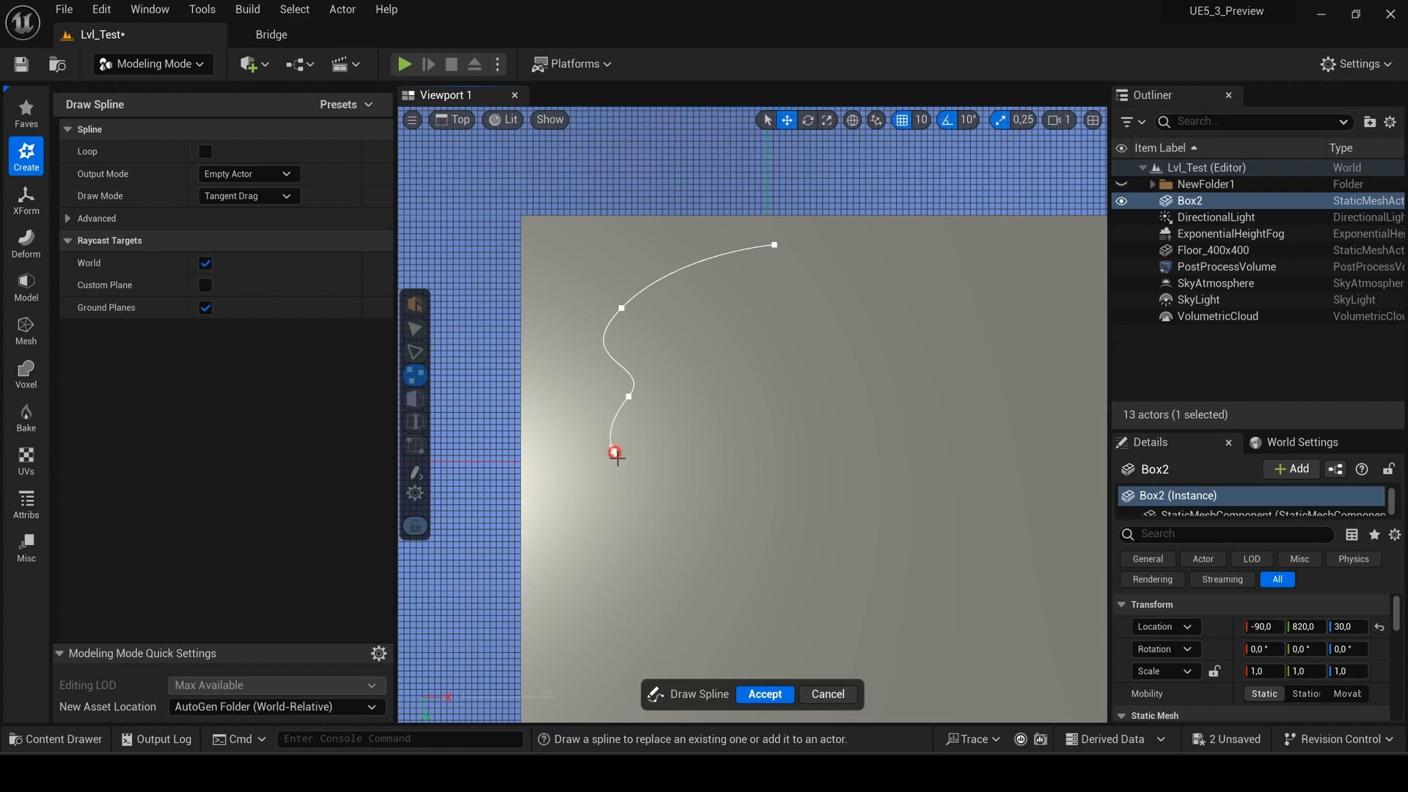
Draw spline points in the top view and revolve the spline about 217 degrees.
{"action": "left_click", "coordinate": [764, 693]}
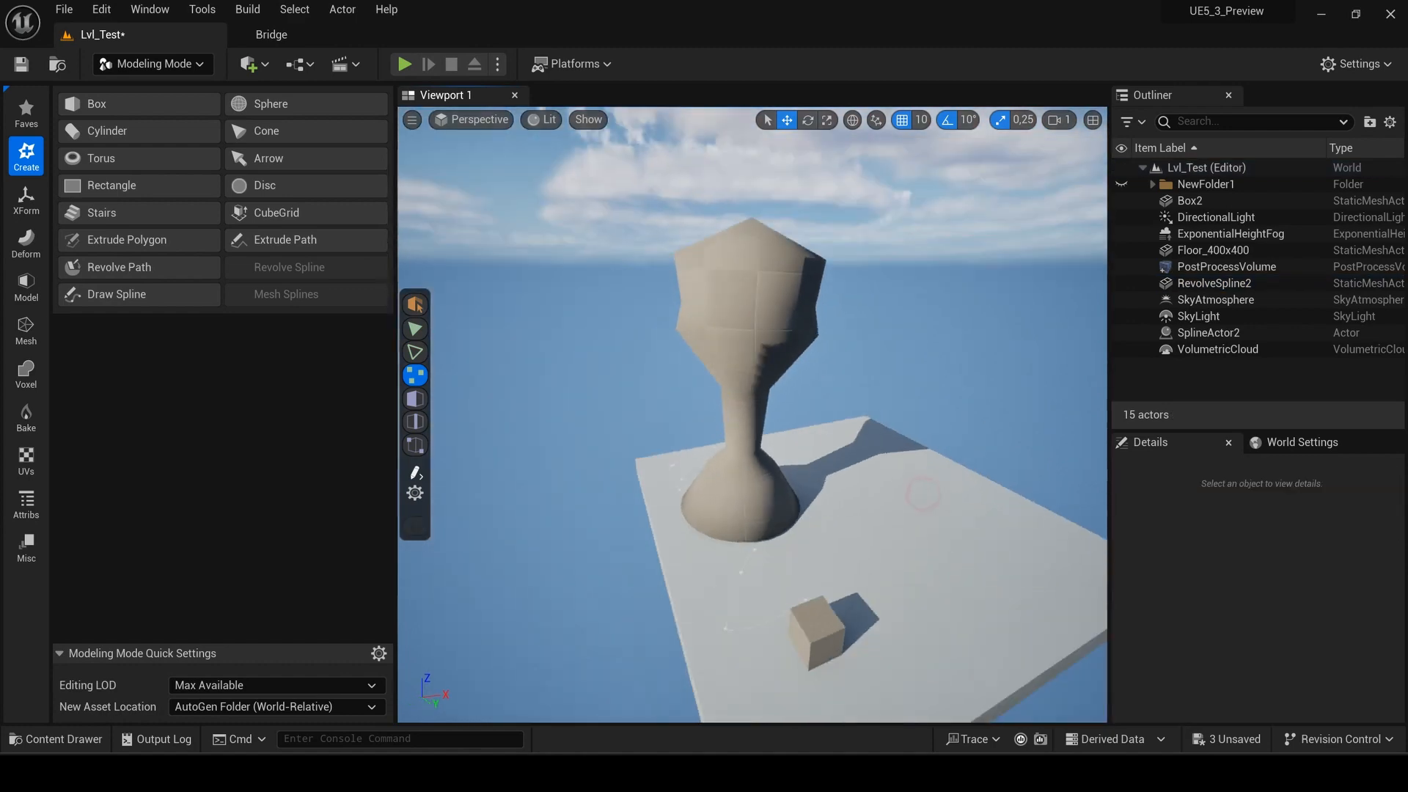
{"action": "left_click", "coordinate": [116, 294]}
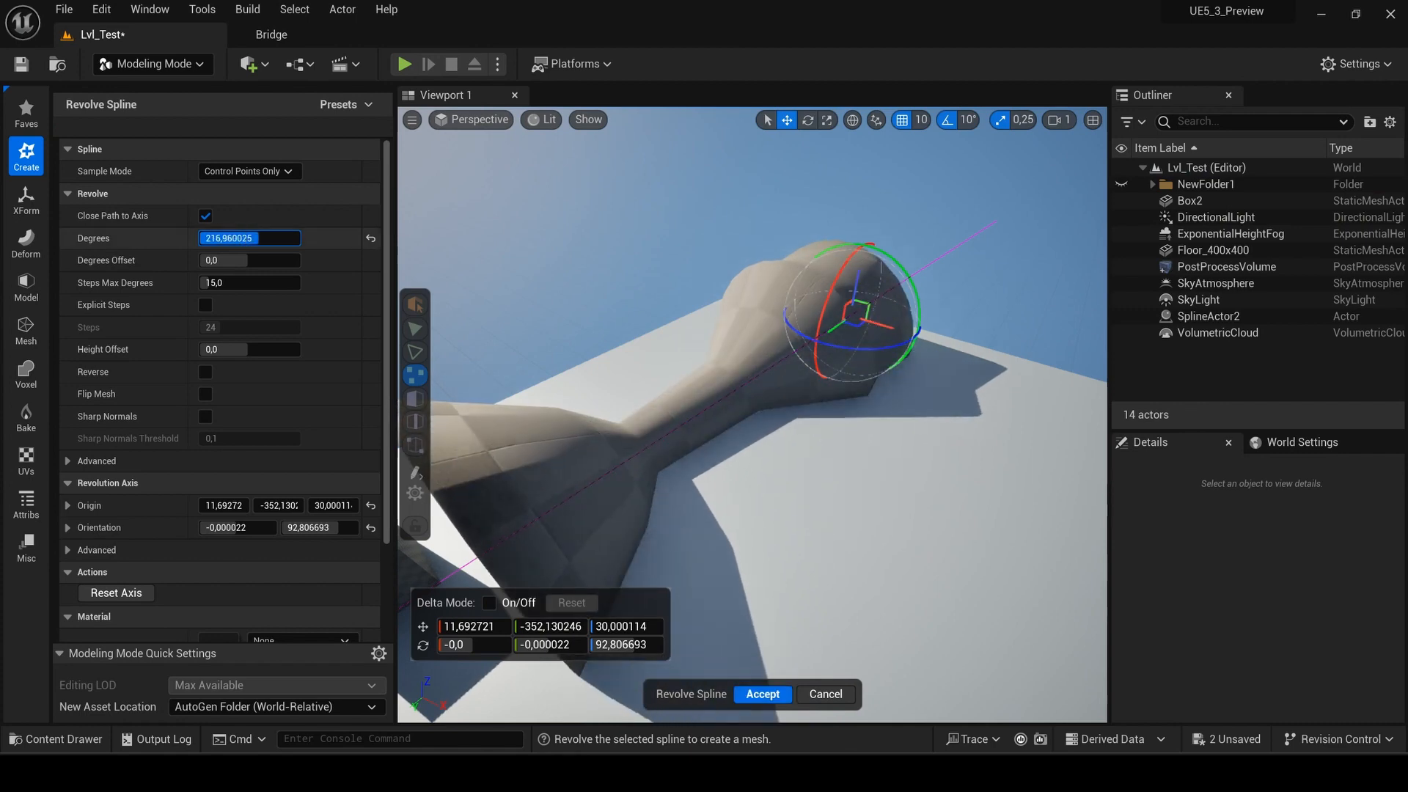
{"action": "left_click", "coordinate": [761, 693]}
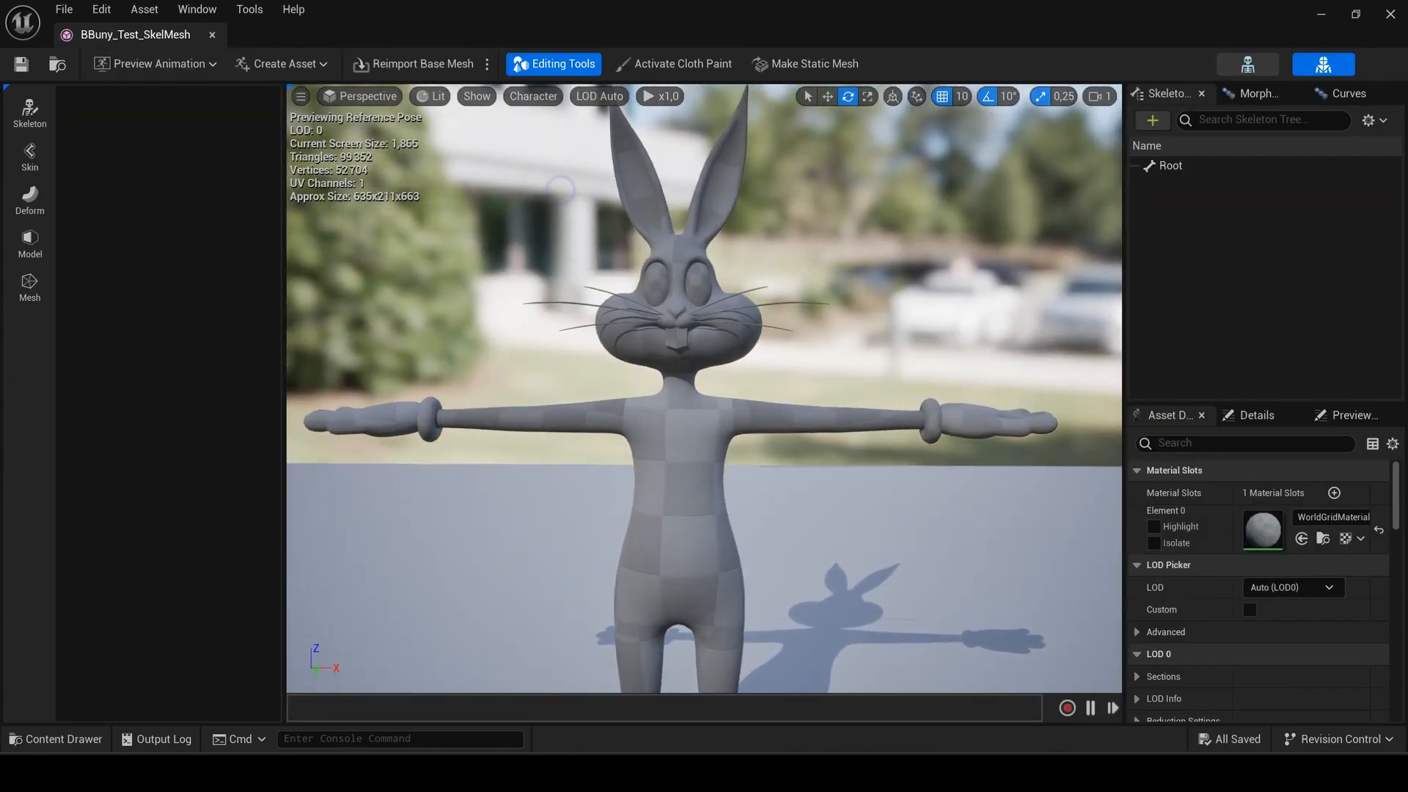
Inspect bunny skin weights for the bone, joint5, joint7 and joint10, then accept.
{"action": "scroll", "scroll_direction": "up", "scroll_amount": 3}
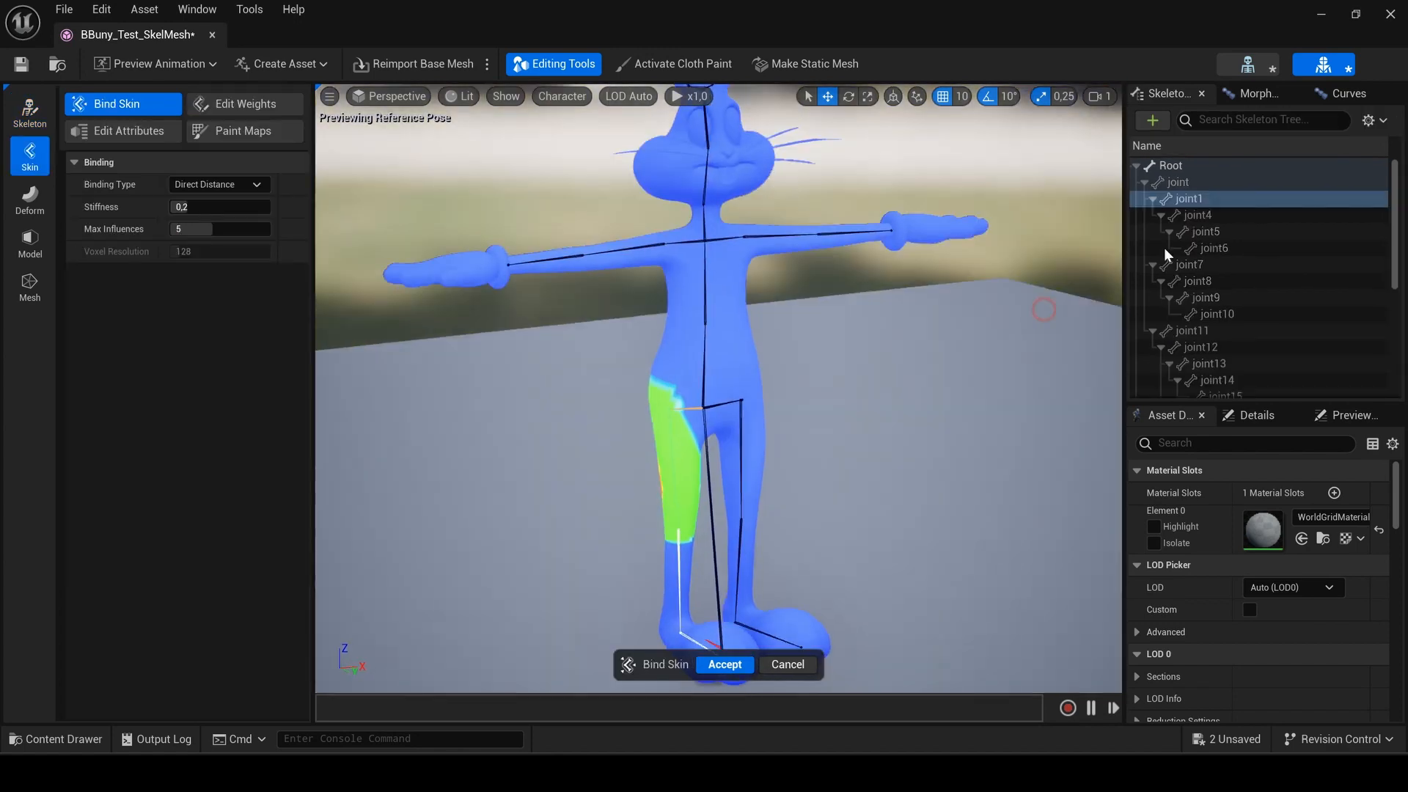
{"action": "left_click", "coordinate": [1177, 181]}
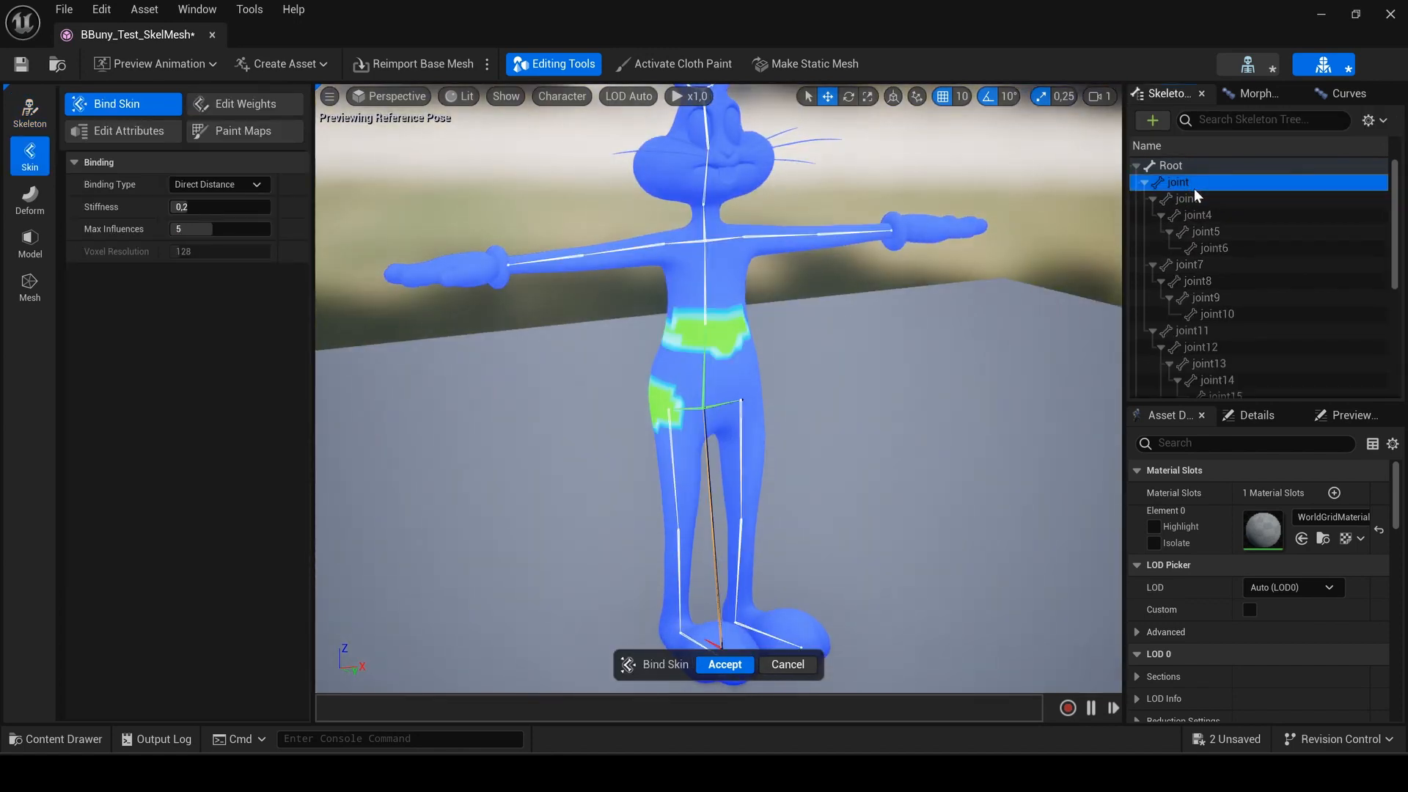
{"action": "left_click", "coordinate": [1203, 232]}
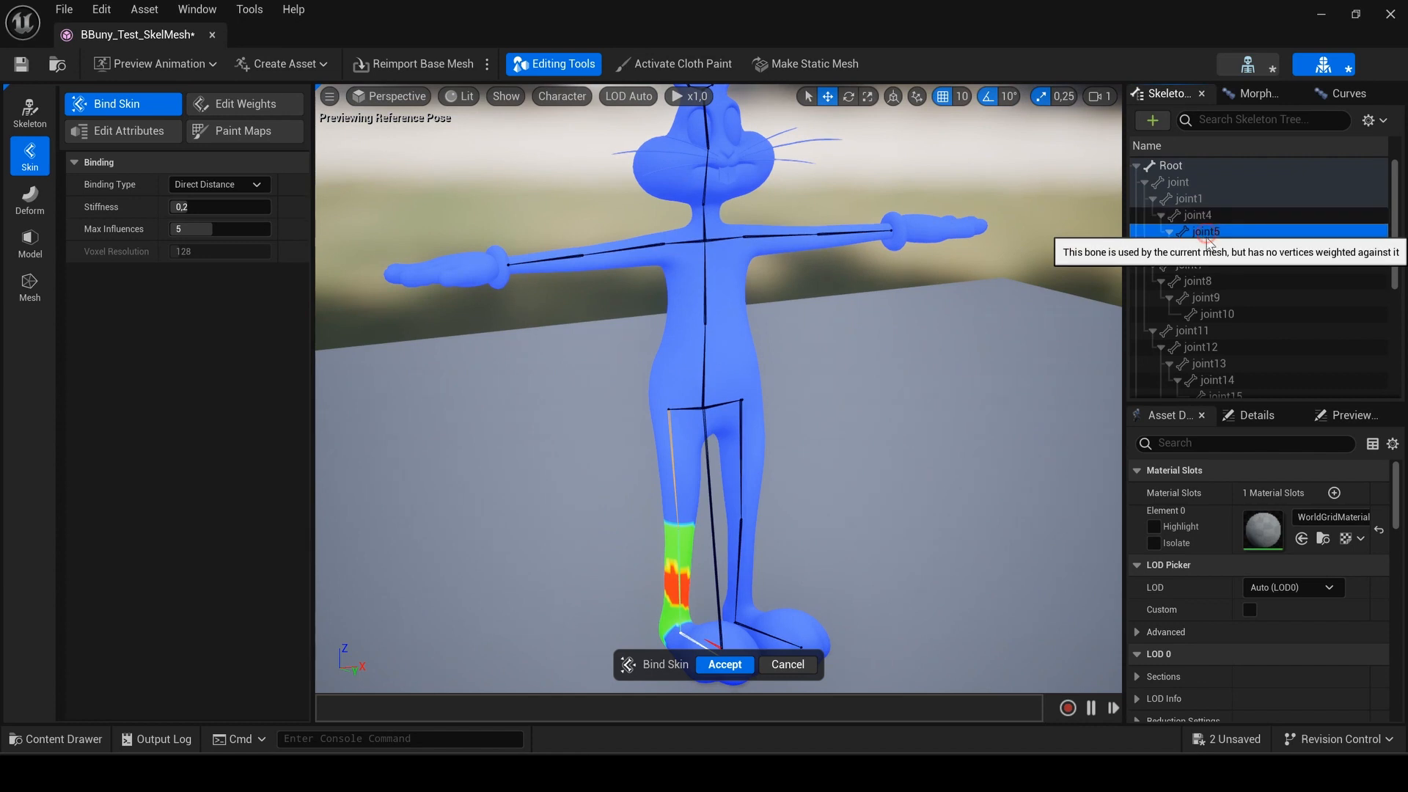
{"action": "left_click", "coordinate": [1189, 264]}
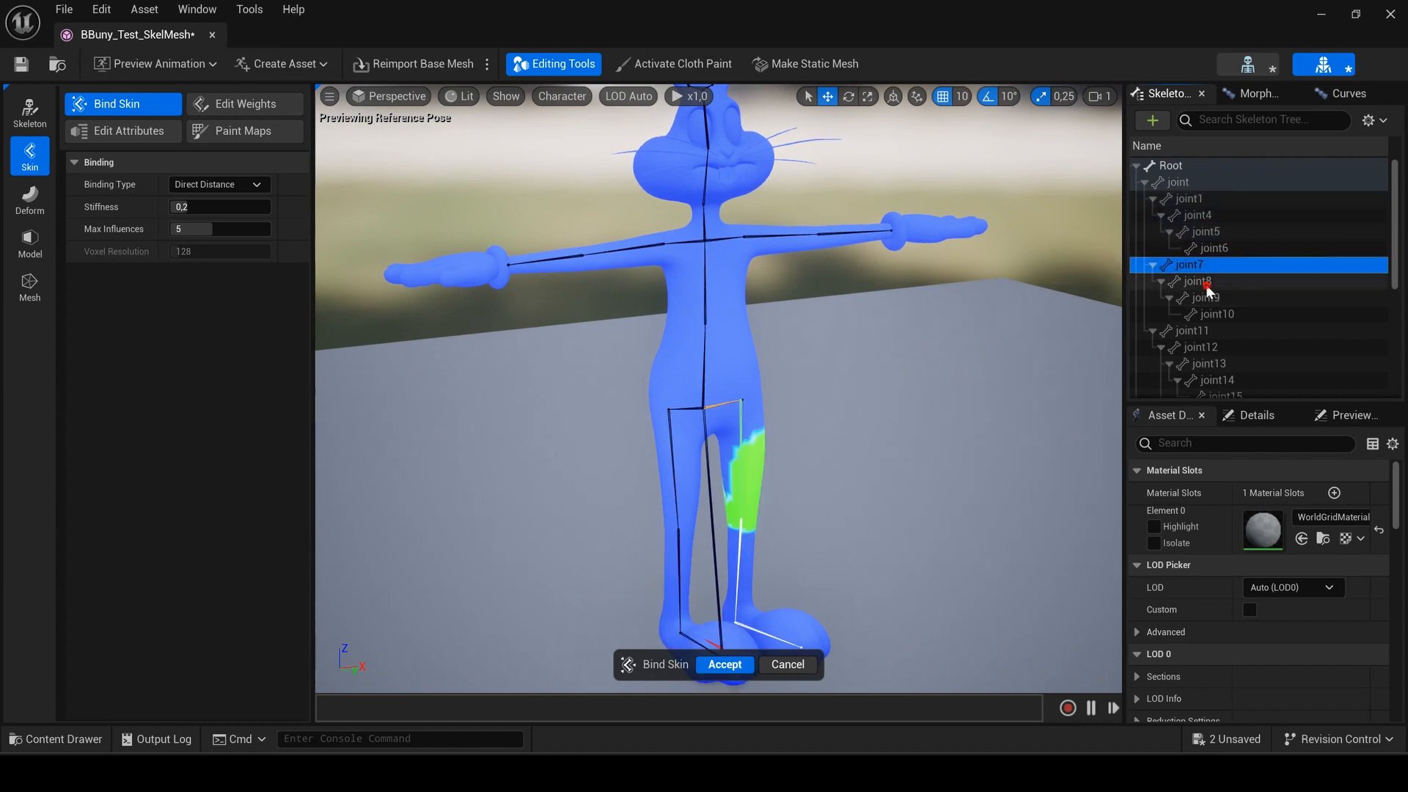
{"action": "left_click", "coordinate": [1216, 314]}
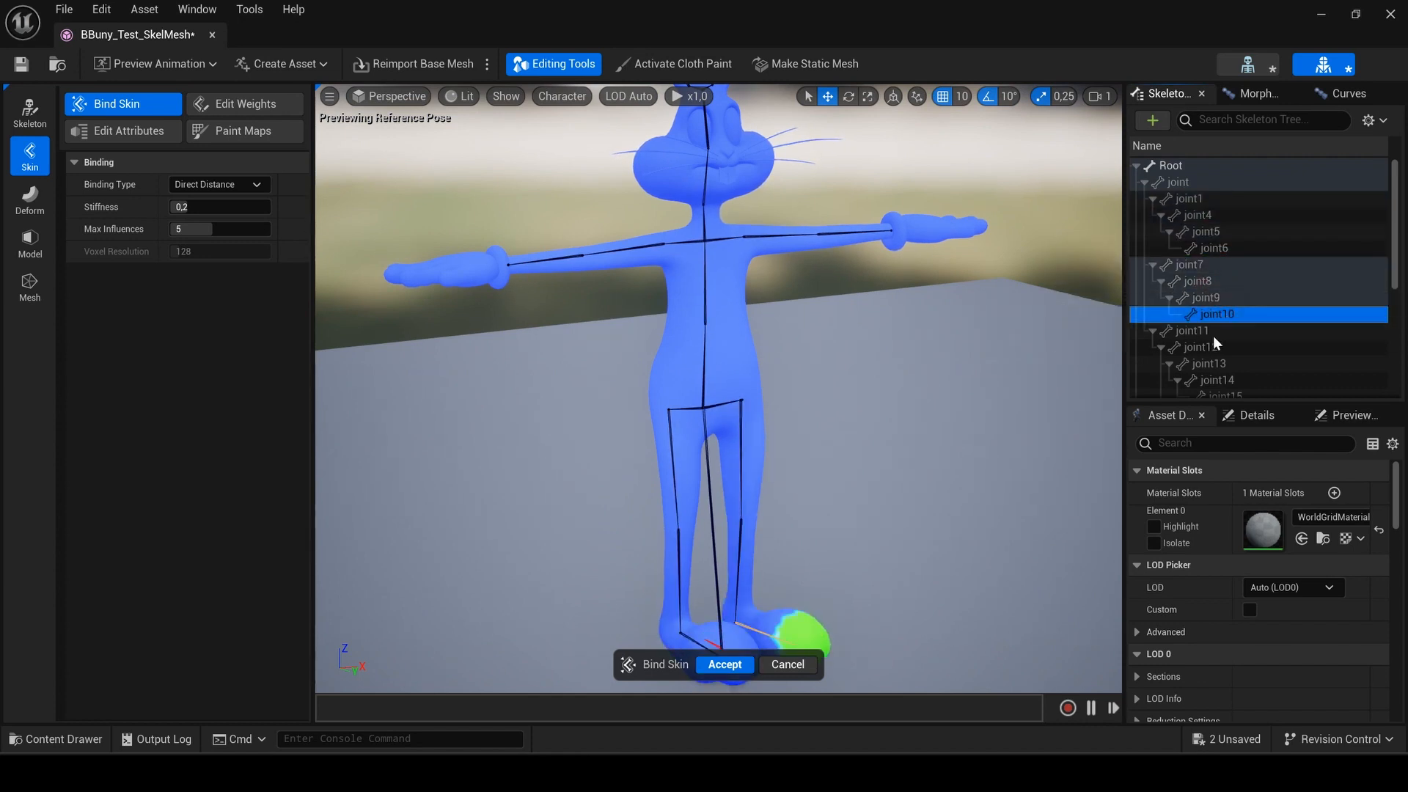
{"action": "left_click", "coordinate": [723, 664]}
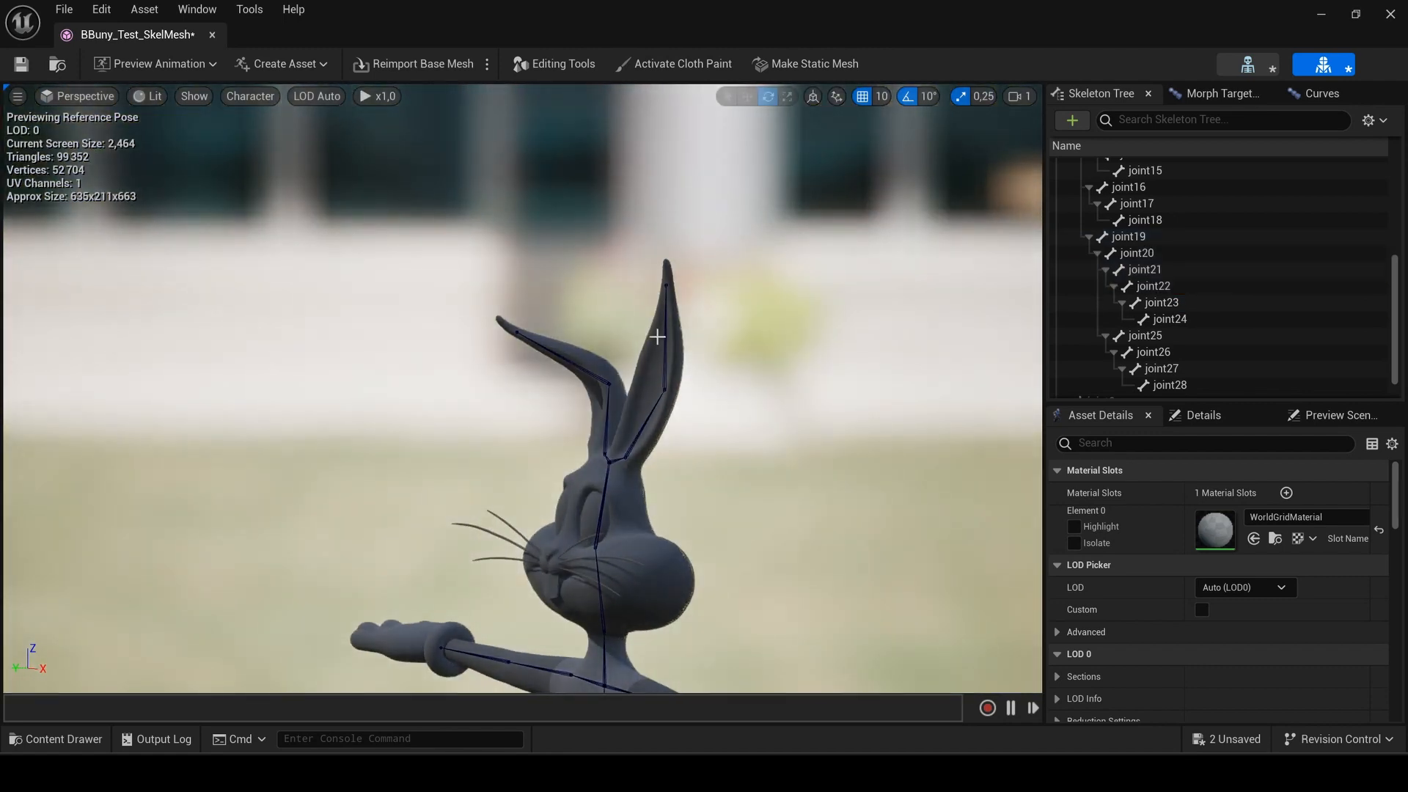
{"action": "left_click", "coordinate": [1161, 368]}
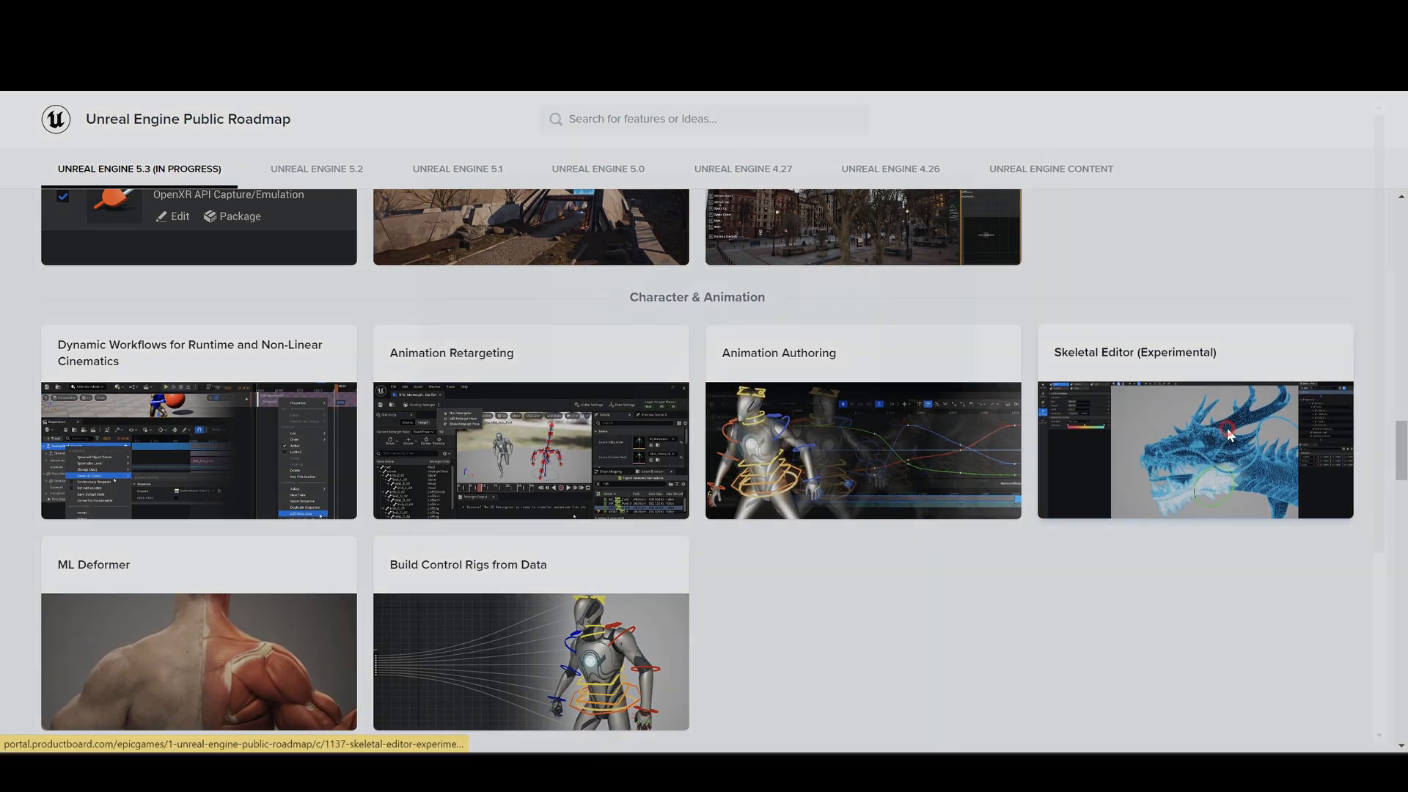
Read and close the Skeletal Editor (Experimental) entry, then open Modeling Workflow (Beta).
{"action": "left_click", "coordinate": [1194, 449]}
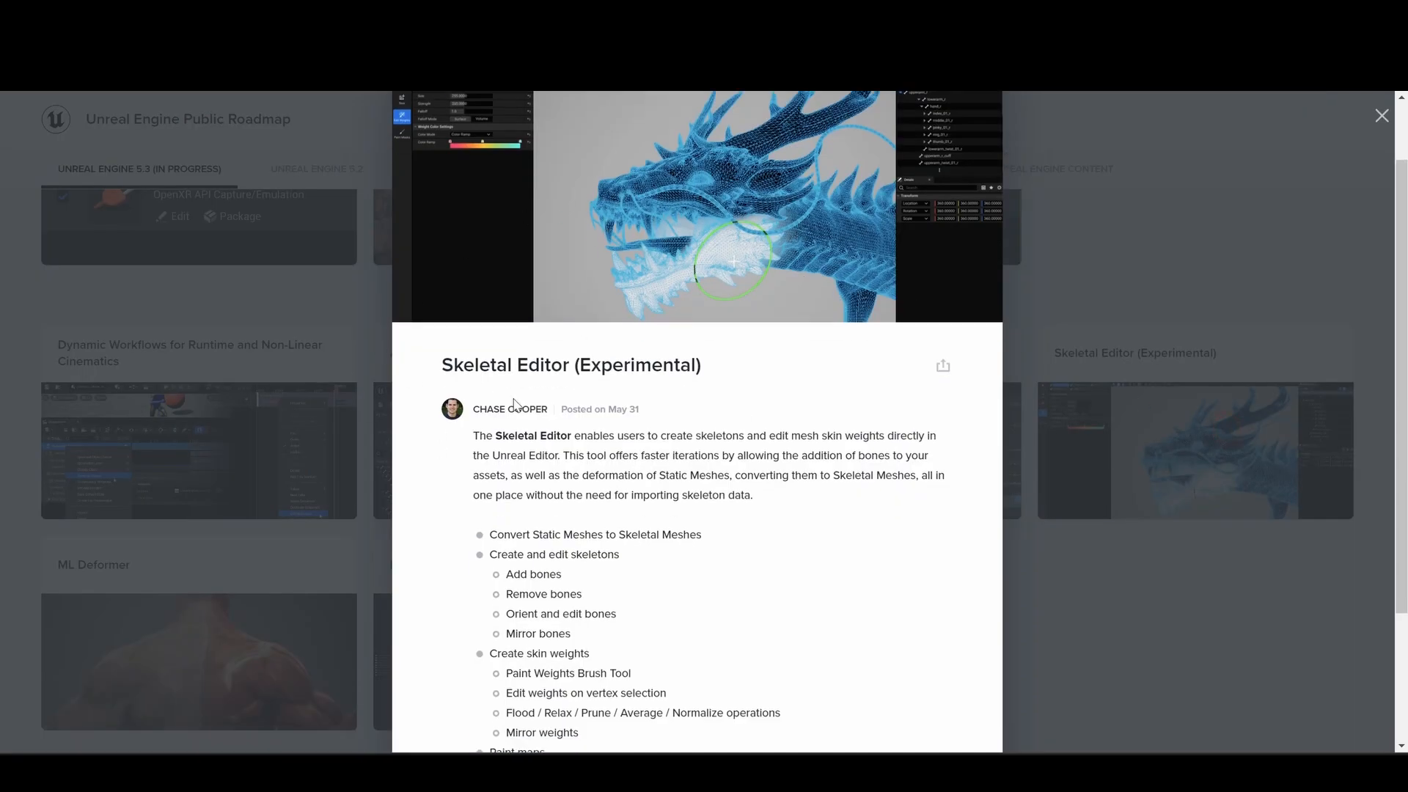
{"action": "scroll", "scroll_direction": "down", "scroll_amount": 3}
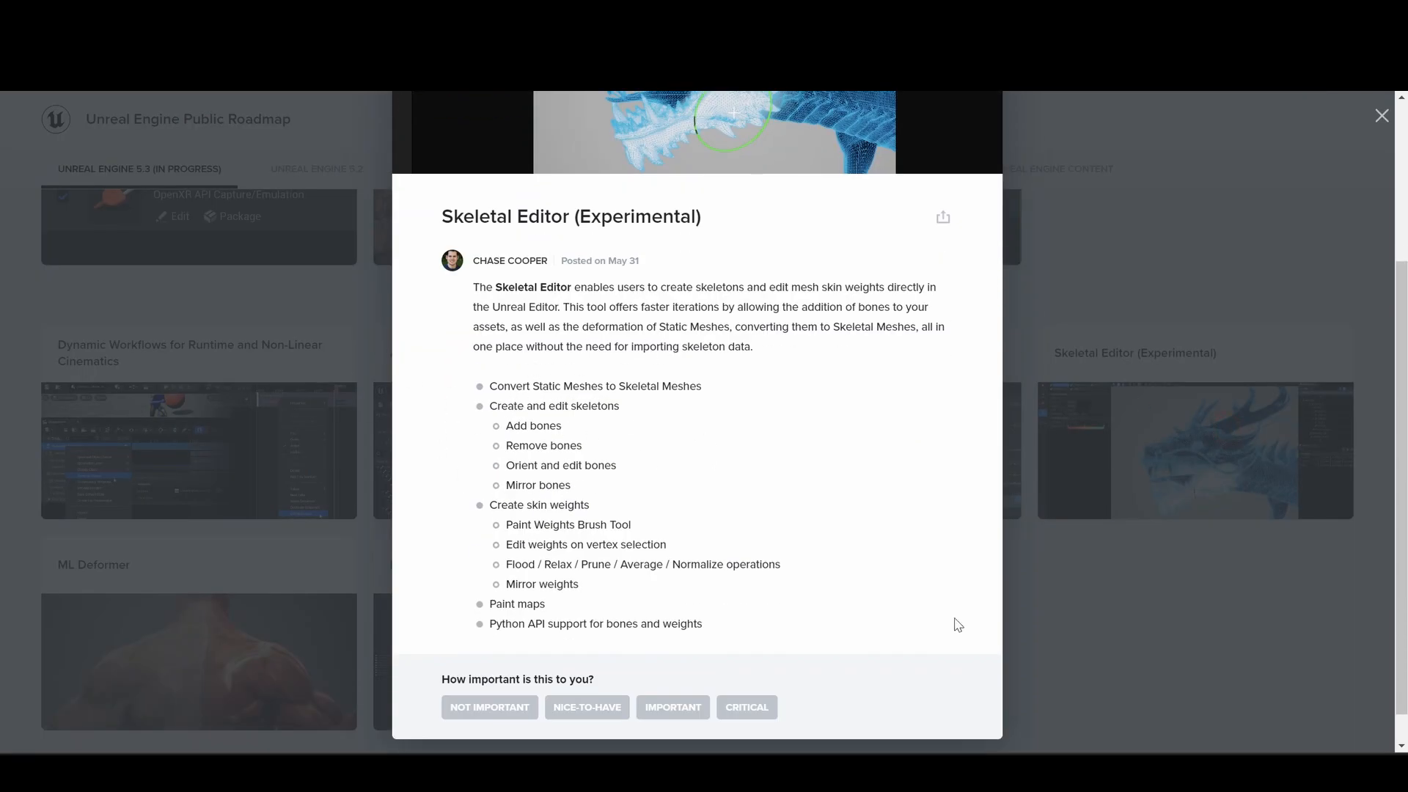
{"action": "left_click", "coordinate": [1381, 116]}
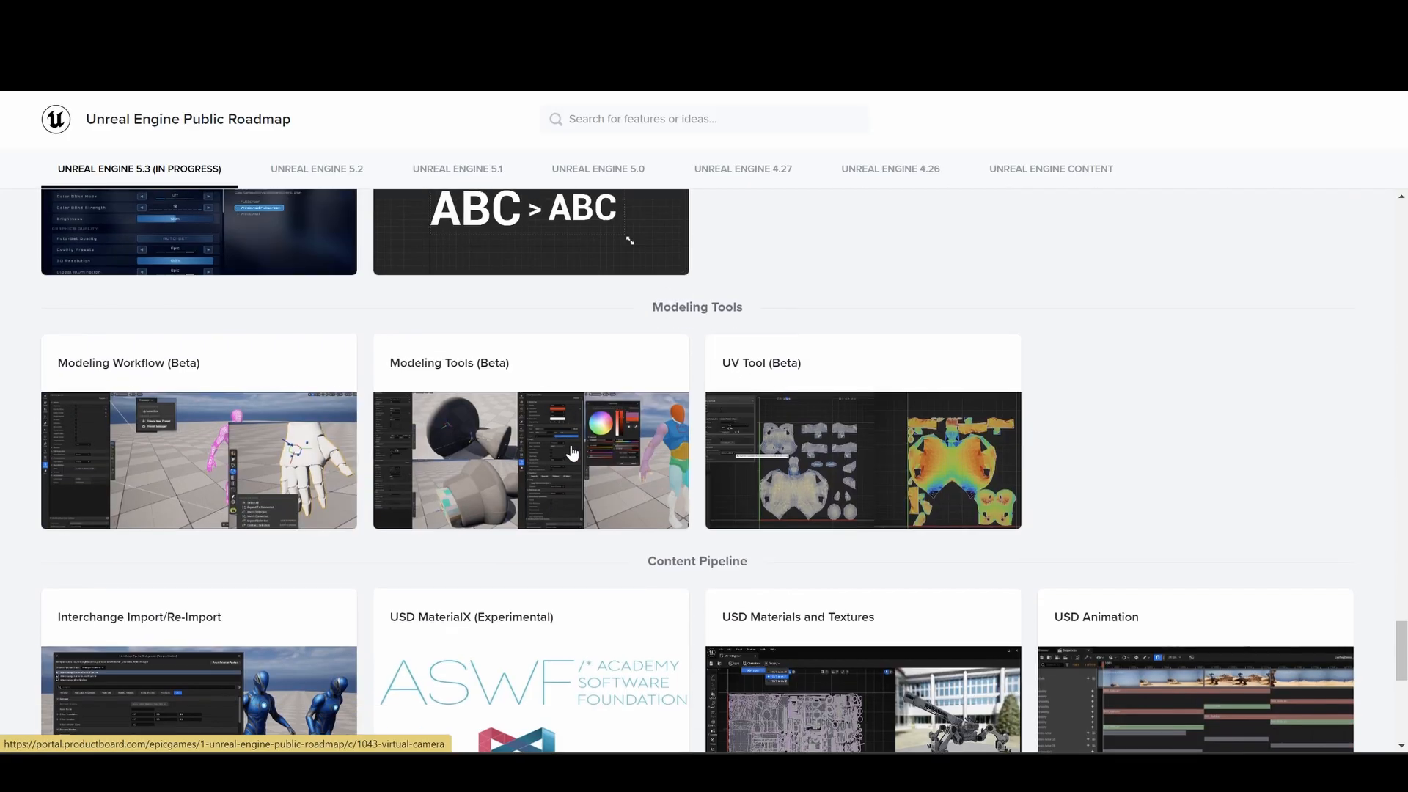
{"action": "left_click", "coordinate": [197, 460]}
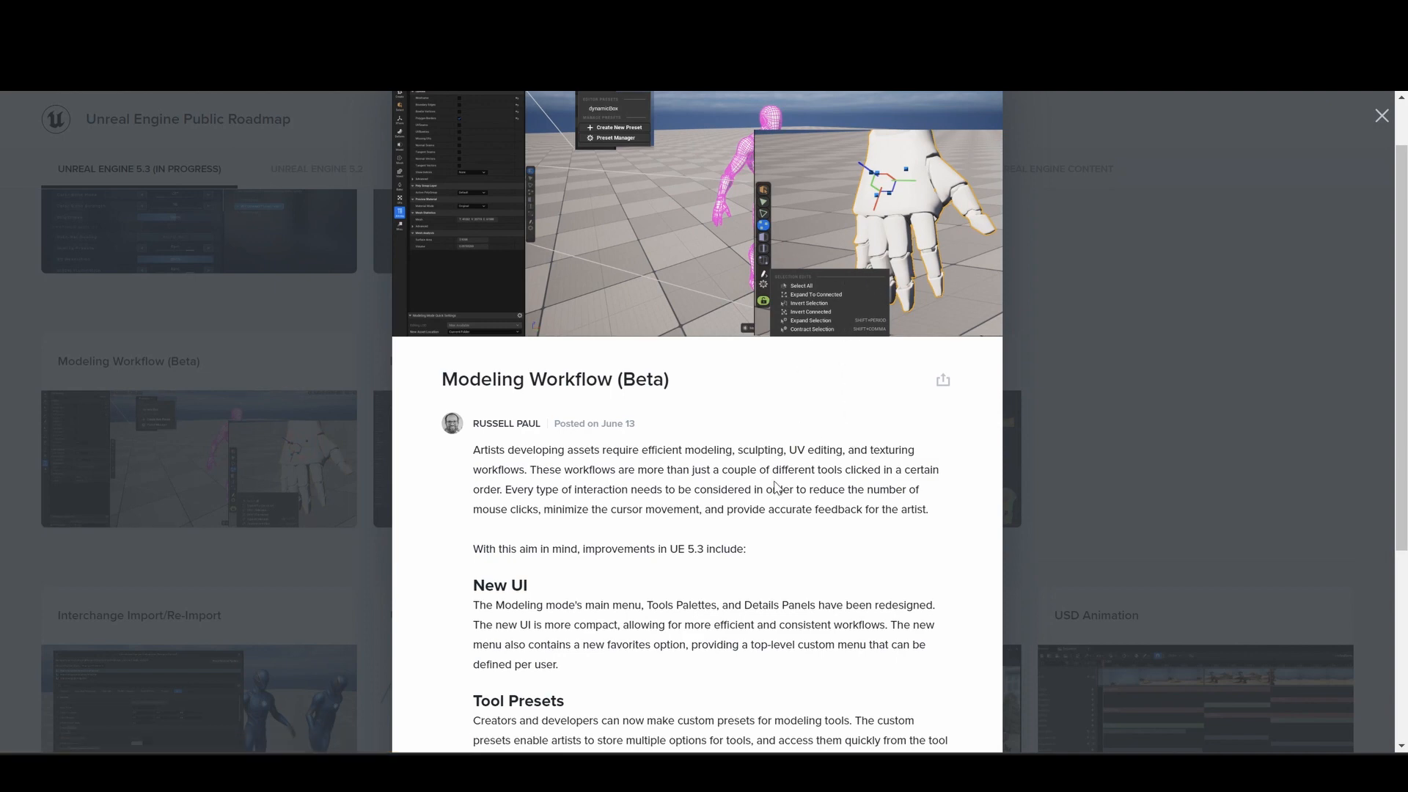
{"action": "scroll", "scroll_direction": "up", "scroll_amount": 3}
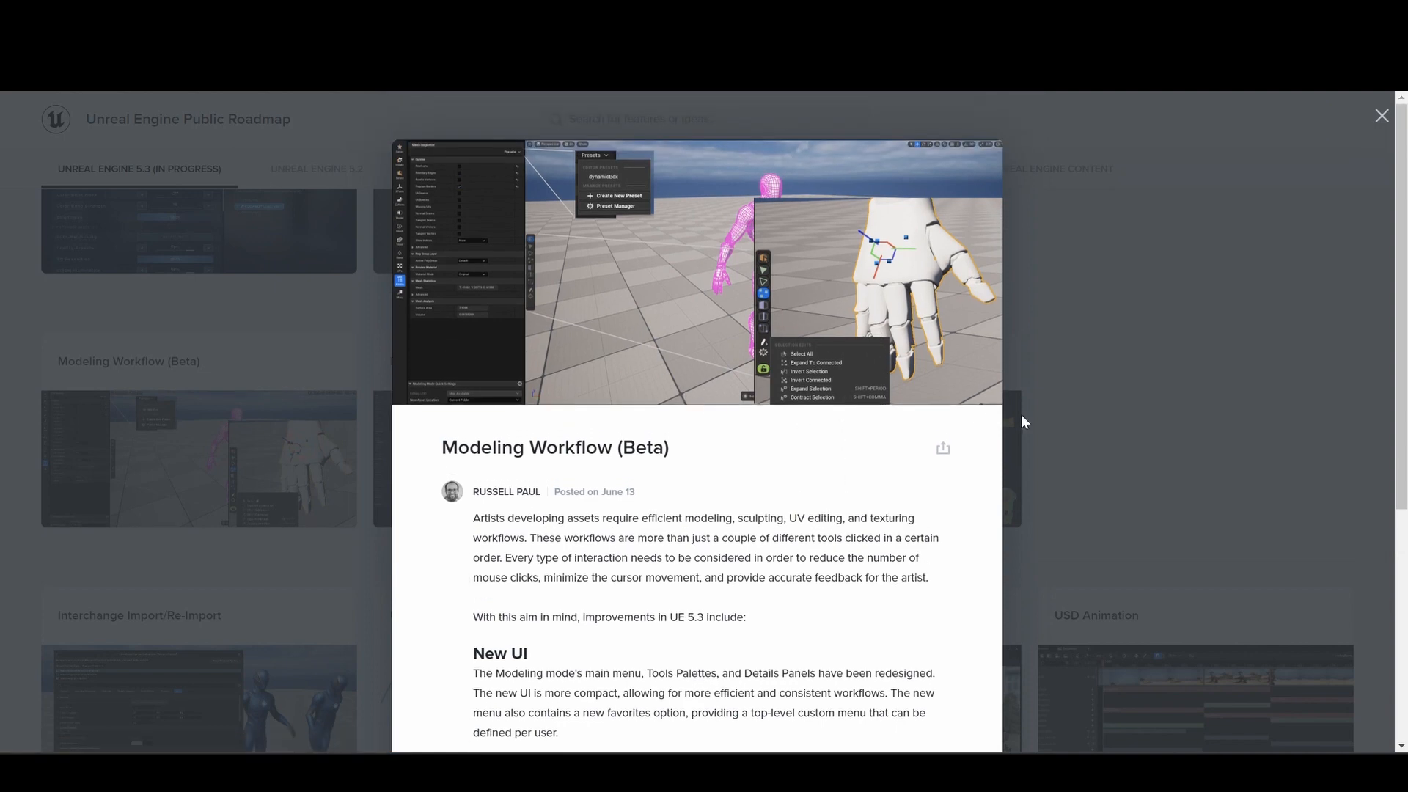